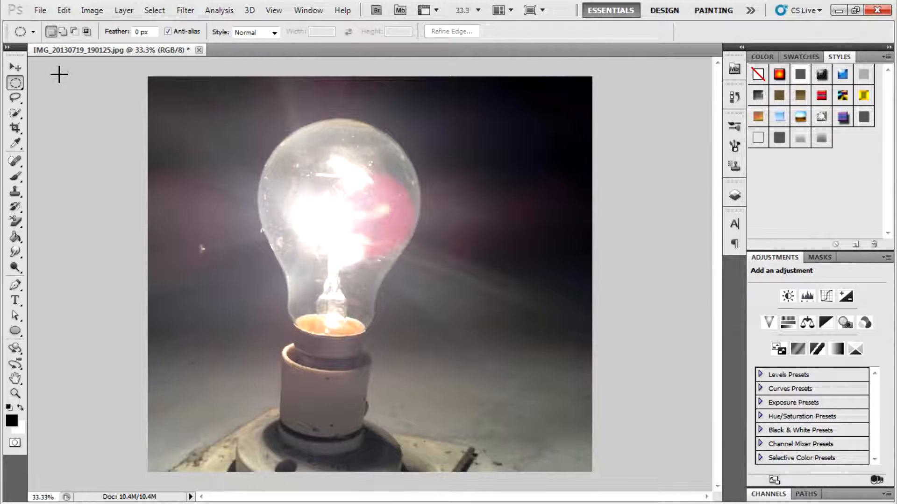
mouse_move(743, 210)
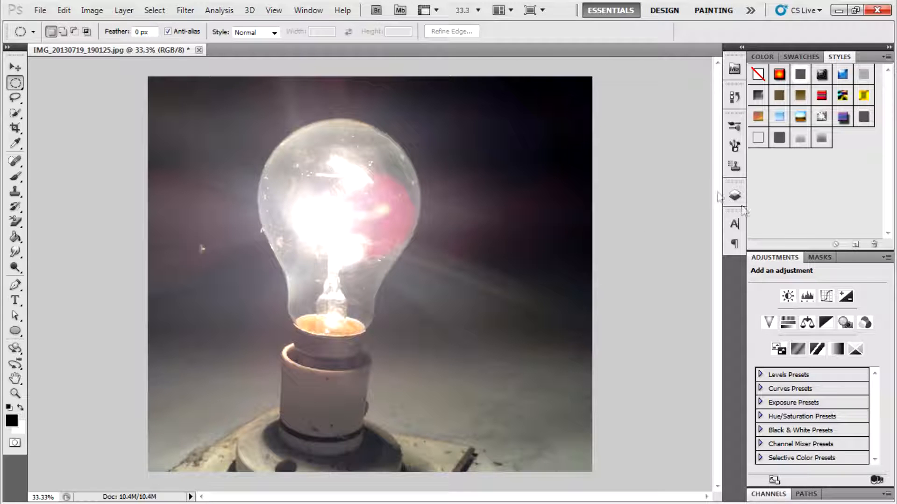
Convert the locked Background into an editable layer named 'backgroud'
click(734, 195)
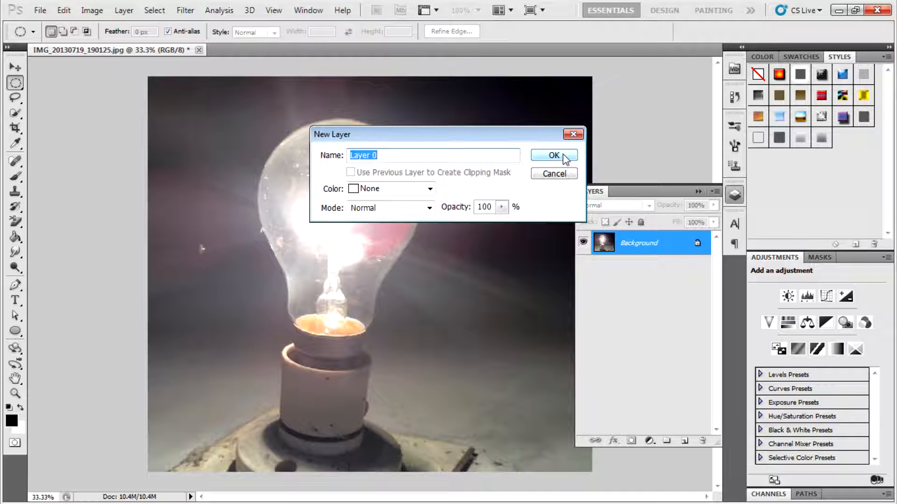
text(backg)
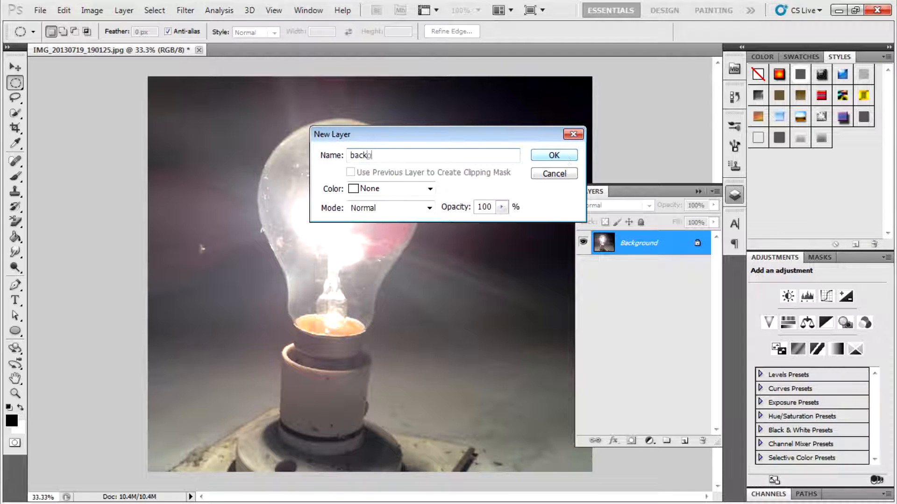
click(552, 155)
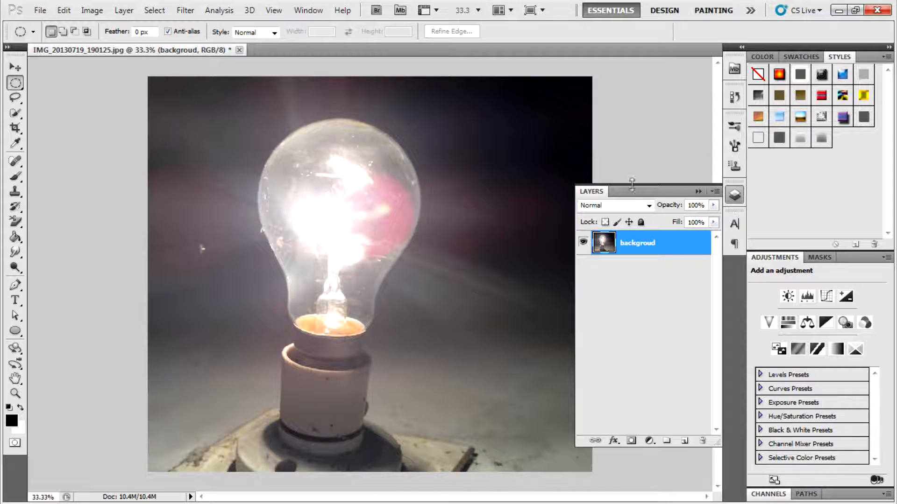
Duplicate 'backgroud', add an empty Layer 1 beneath the copy, and select the whole canvas
right_click(637, 243)
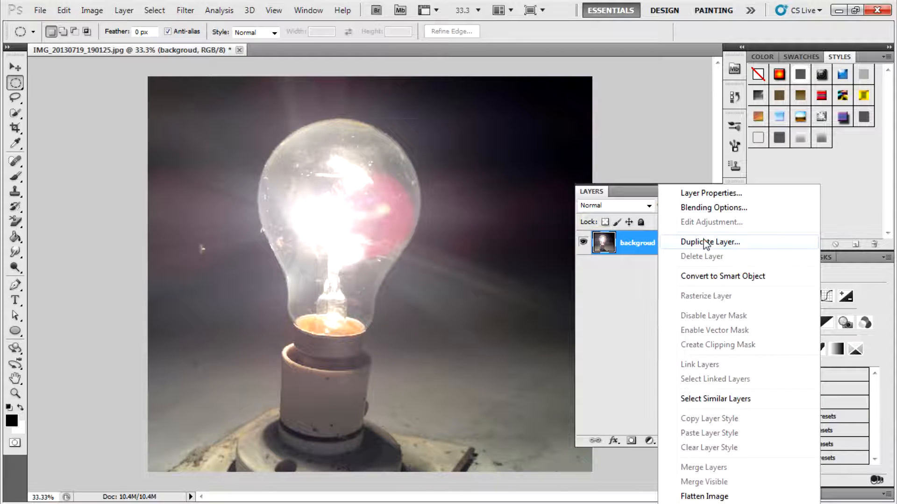
click(710, 242)
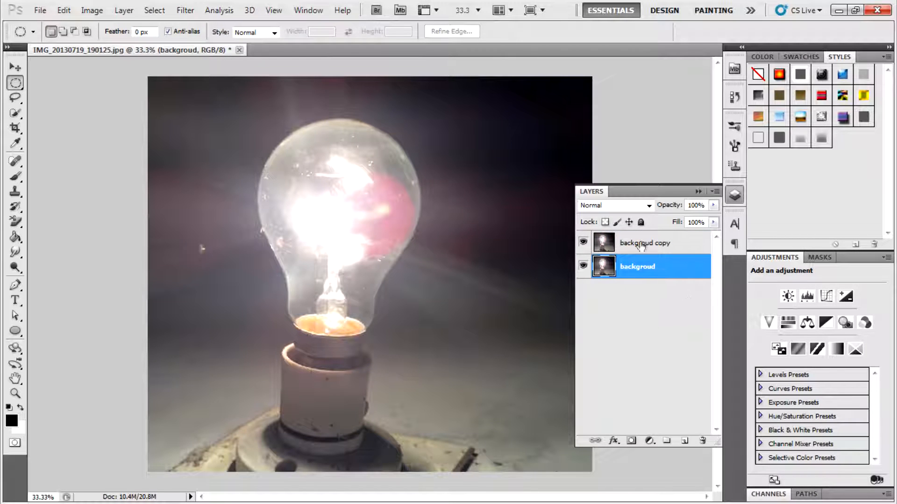
click(685, 440)
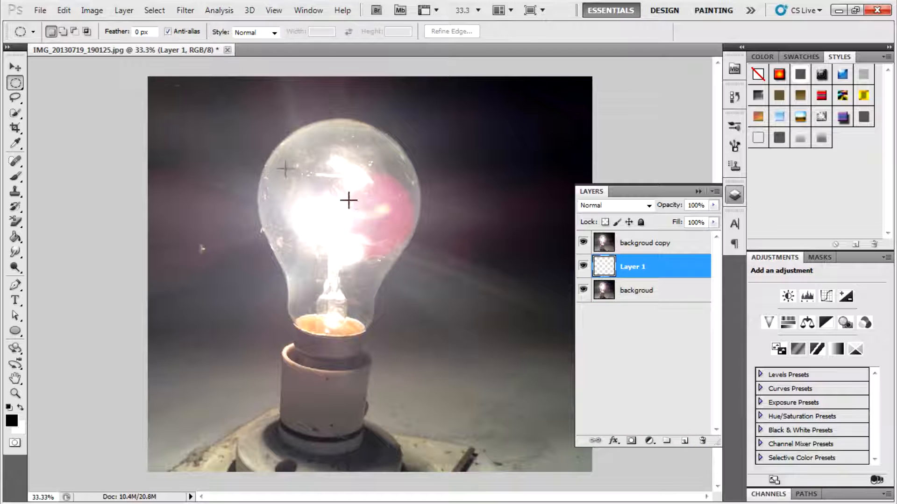
mouse_move(372, 175)
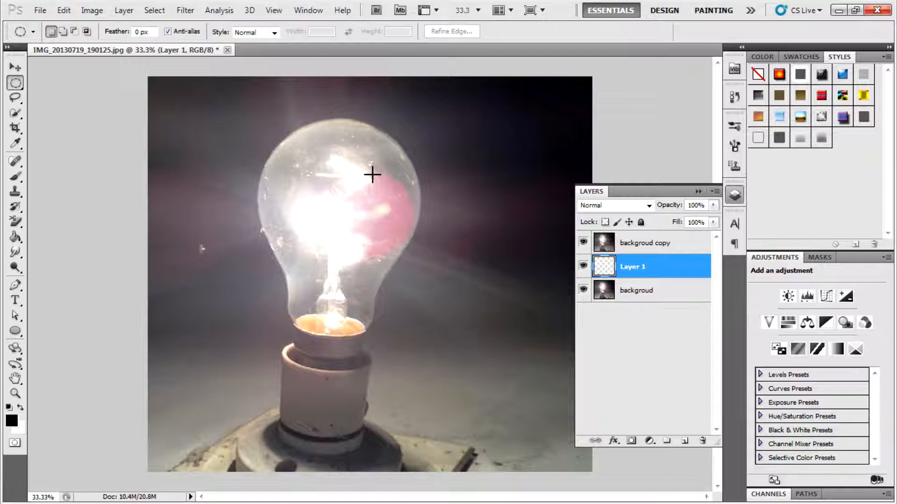
key(ctrl+a)
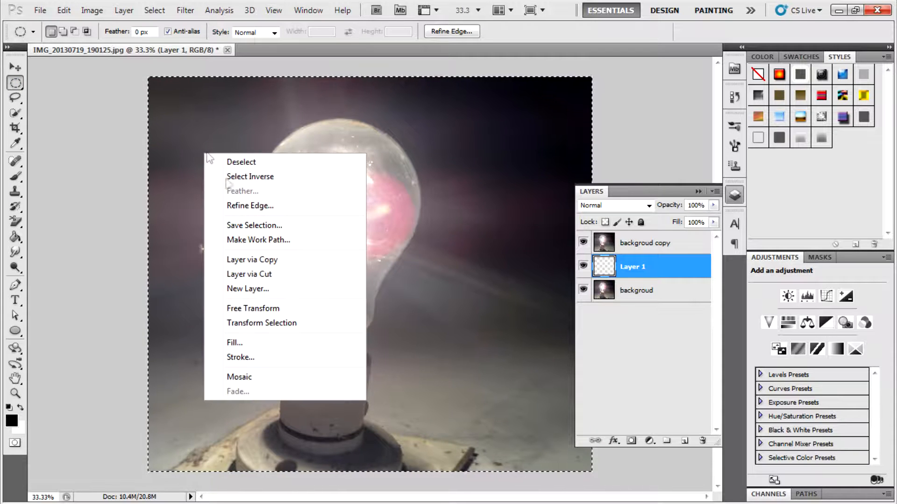
Fill Layer 1 with solid black, then make 'backgroud copy' the active layer
click(234, 342)
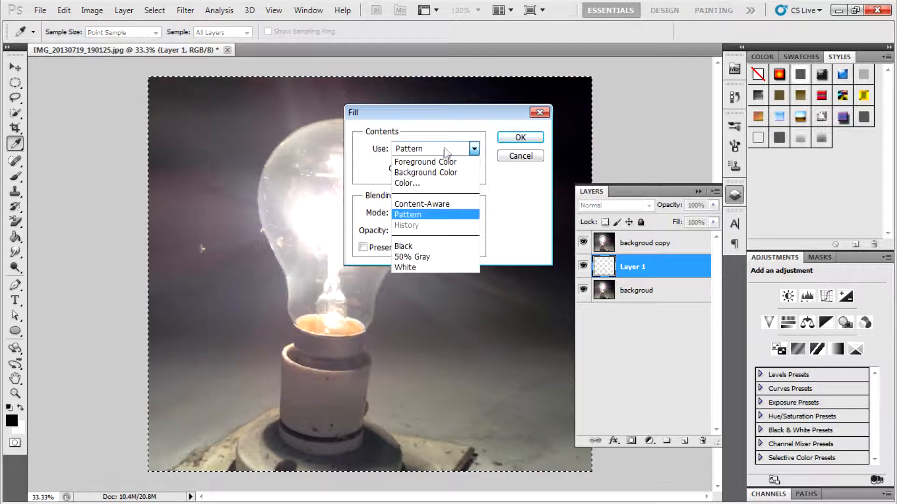
click(403, 246)
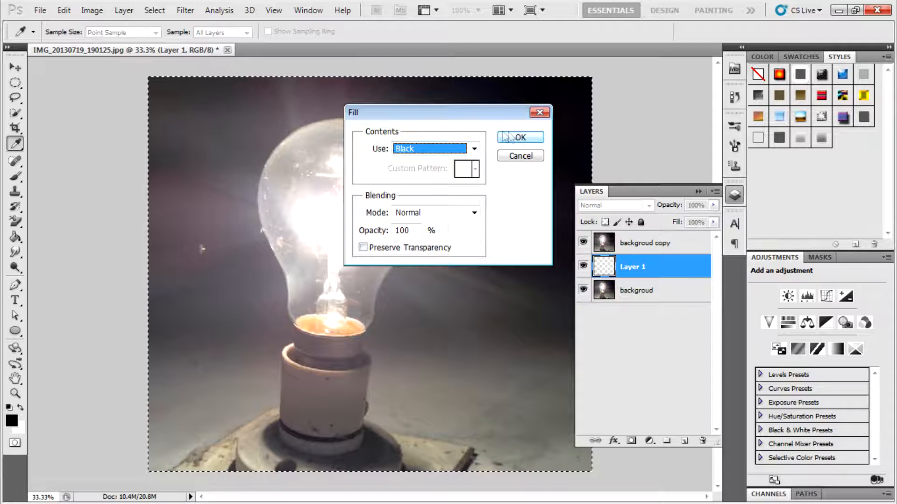
click(519, 137)
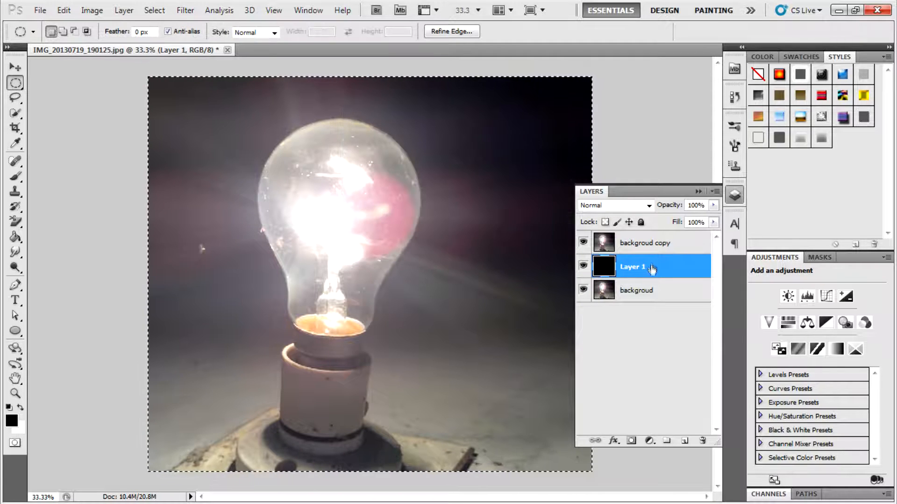
click(644, 243)
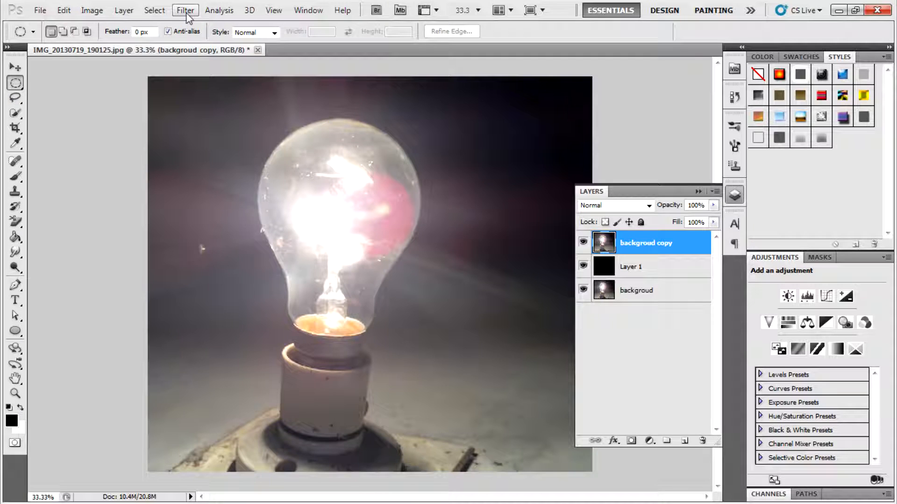
Apply a Mosaic pixelate filter with 25-pixel square cells to 'backgroud copy'
click(185, 10)
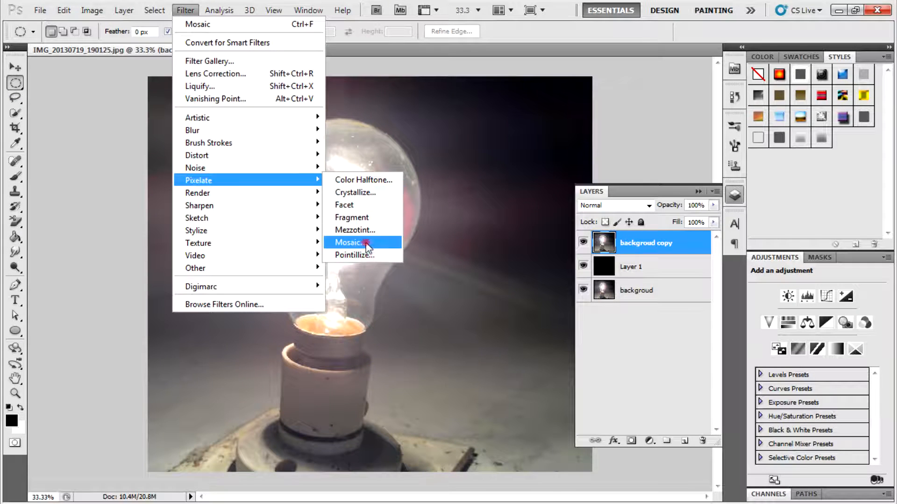
click(349, 243)
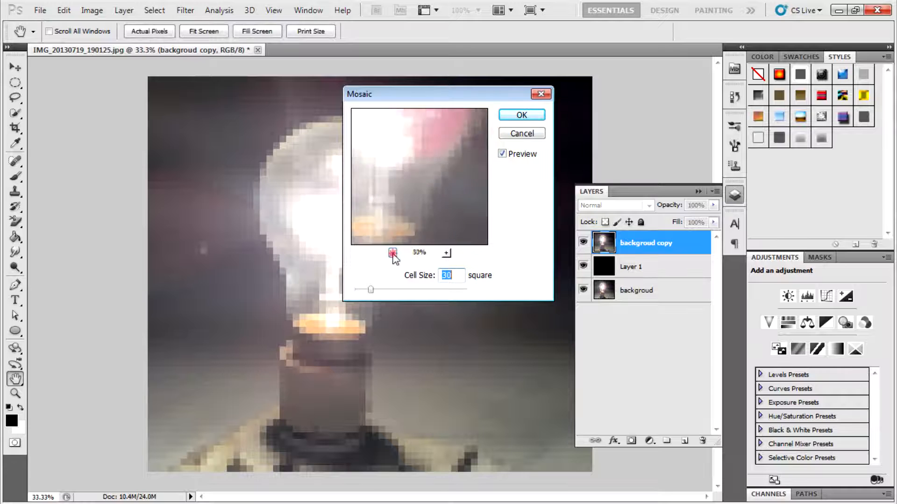
click(393, 253)
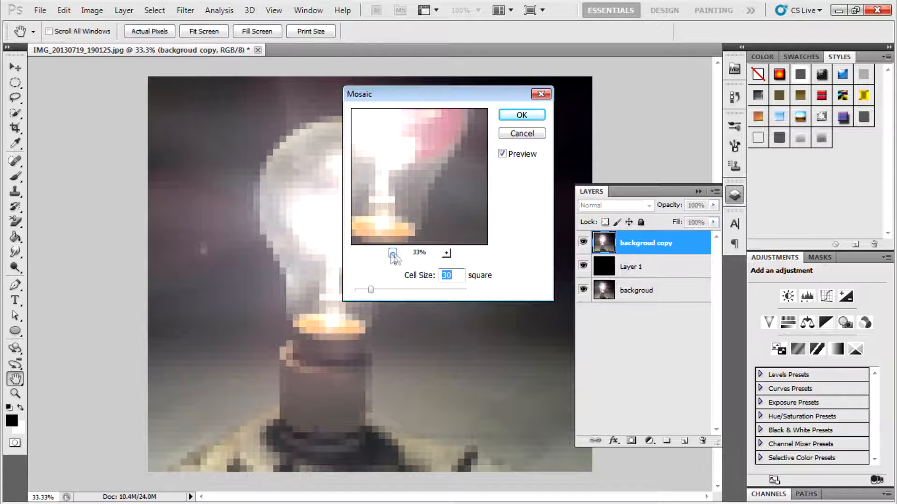
click(393, 254)
text(25)
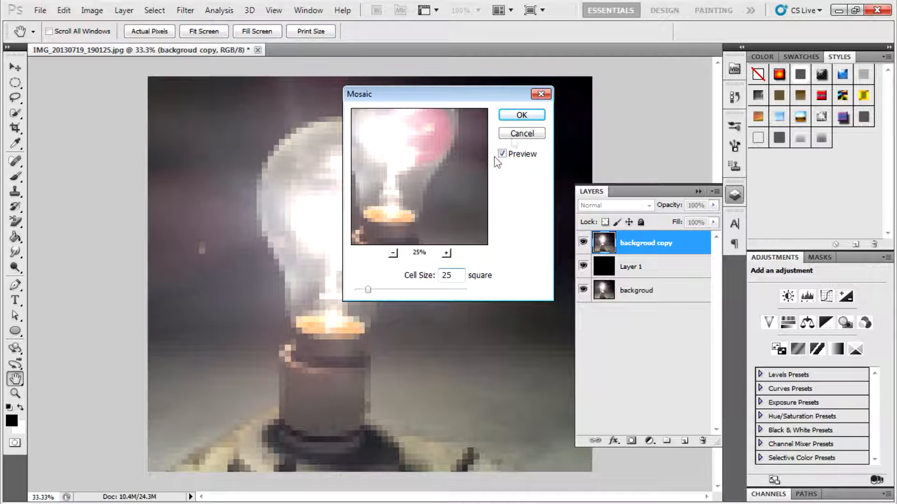
click(521, 115)
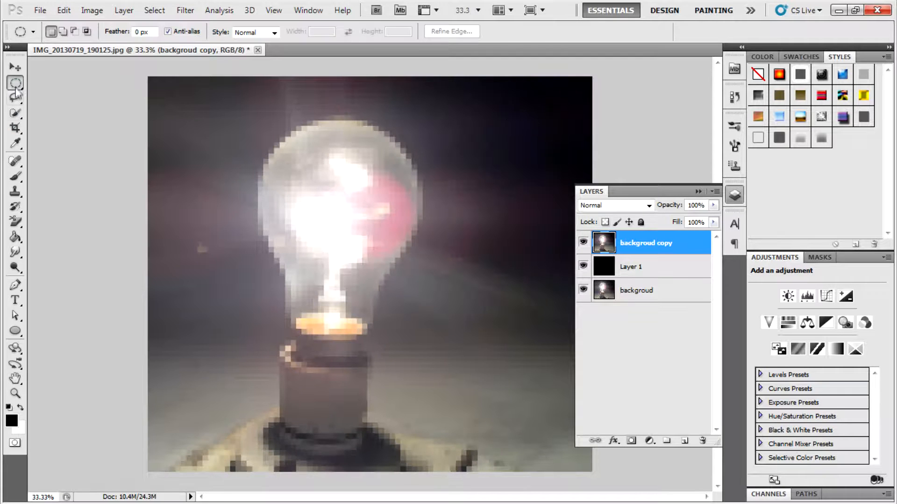
click(39, 10)
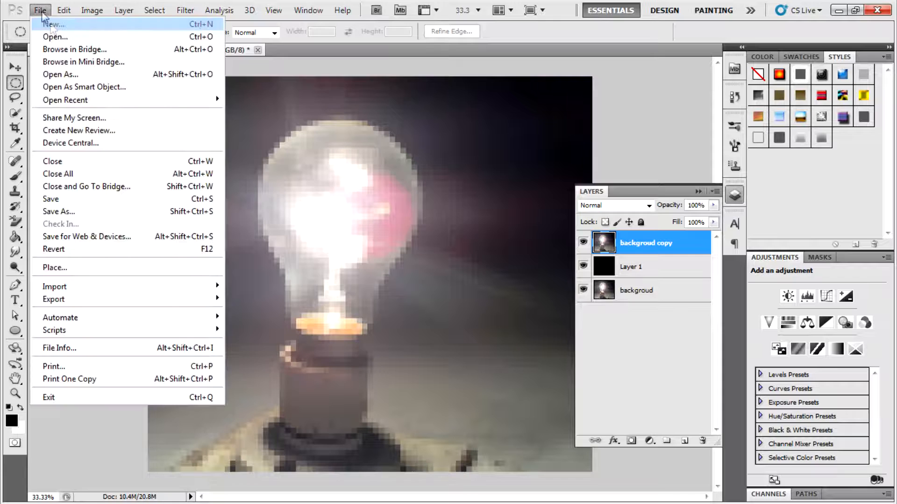
Create a new 60 × 60 px white document at 72 ppi
click(53, 25)
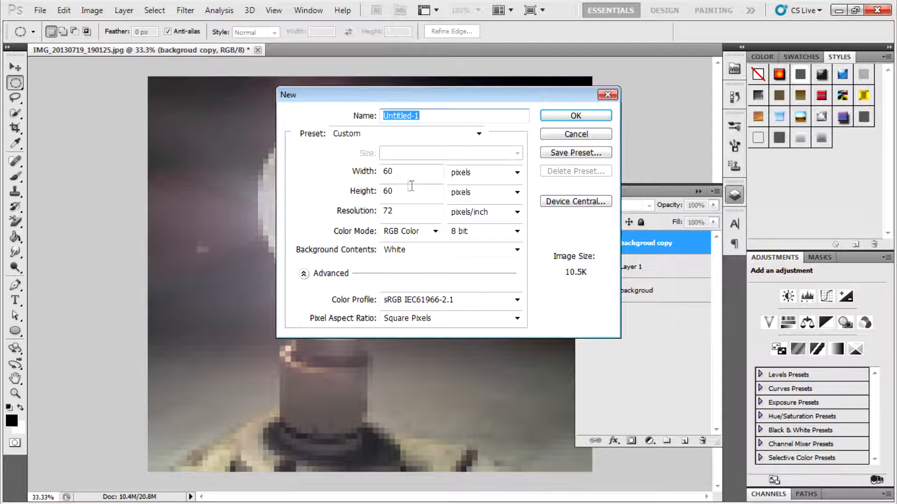
mouse_move(422, 172)
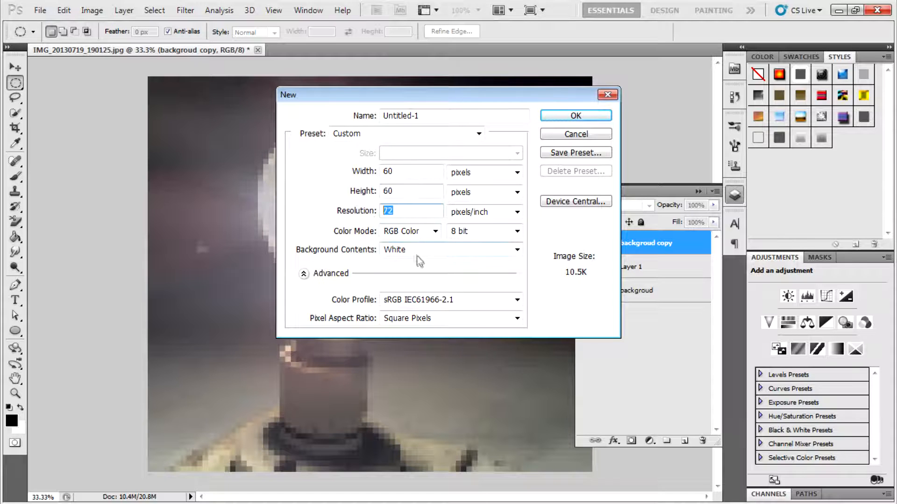
mouse_move(412, 204)
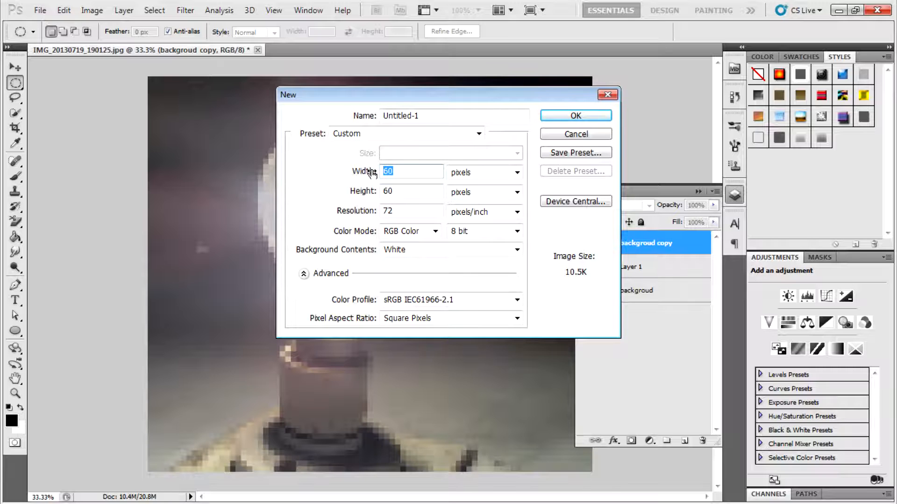
mouse_move(388, 172)
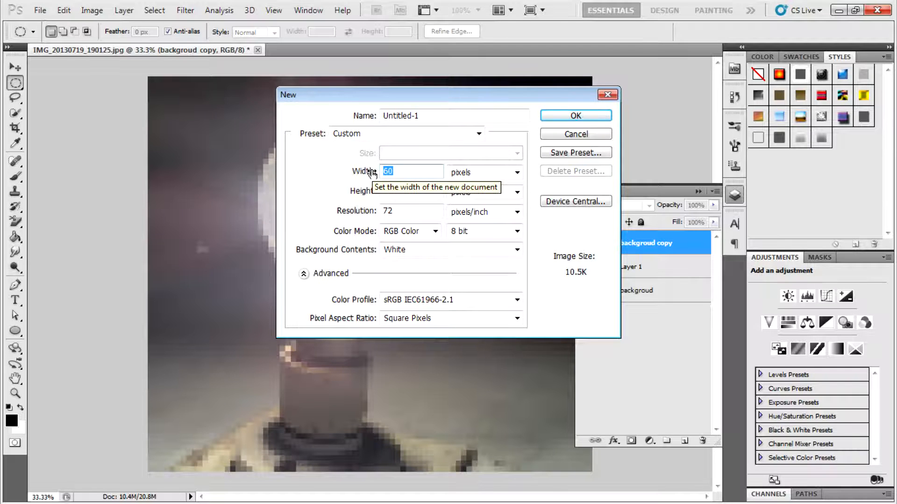
mouse_move(409, 184)
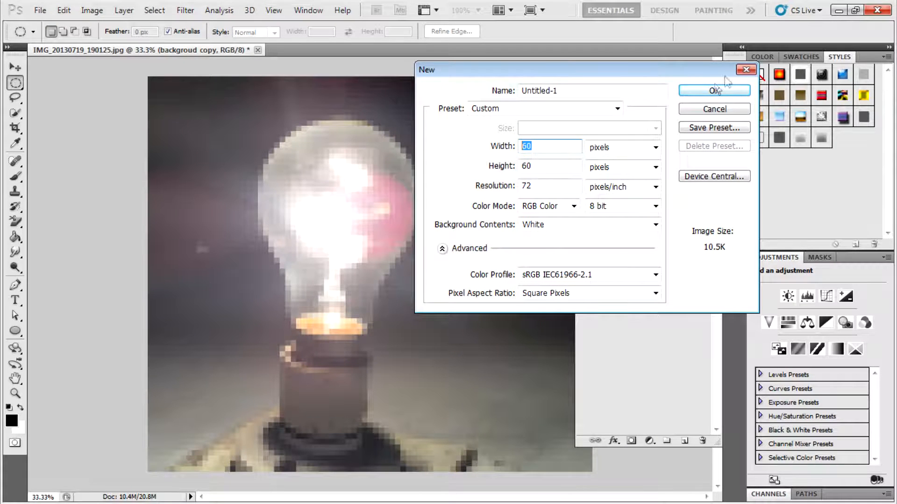
click(713, 91)
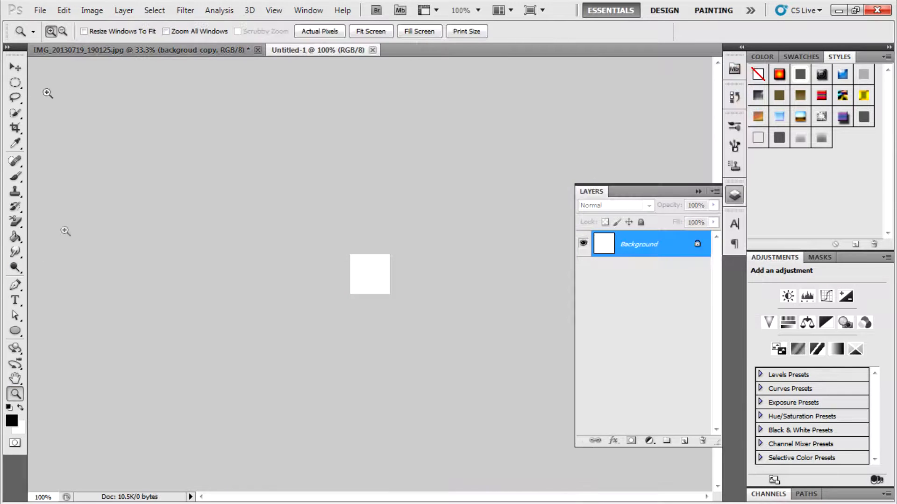
Draw a circular marquee on the small canvas and fill it black with the Paint Bucket
click(369, 275)
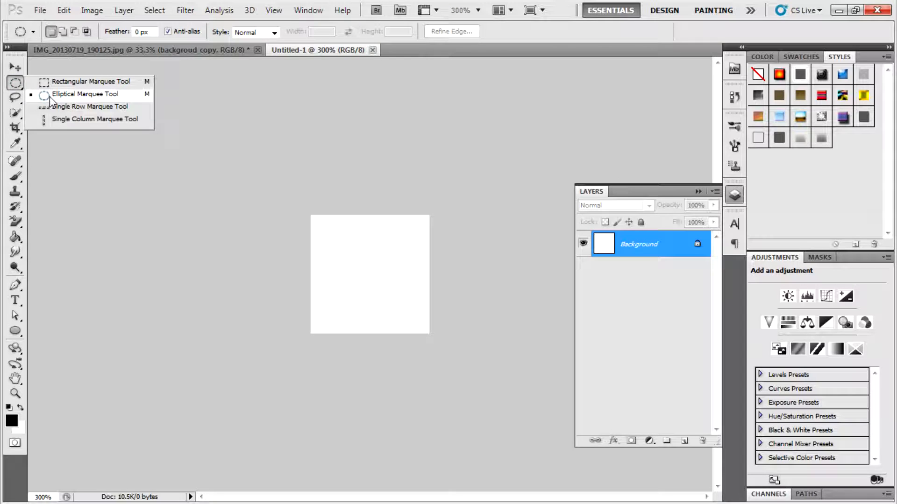
click(85, 93)
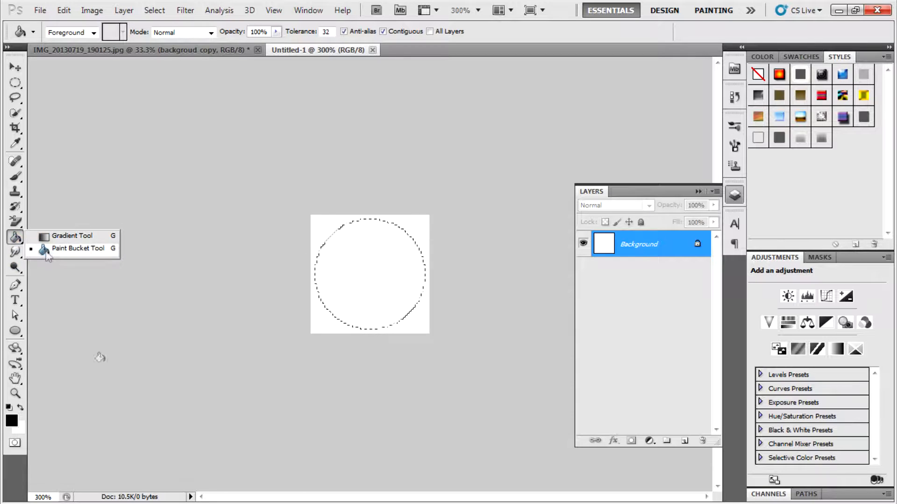
click(370, 302)
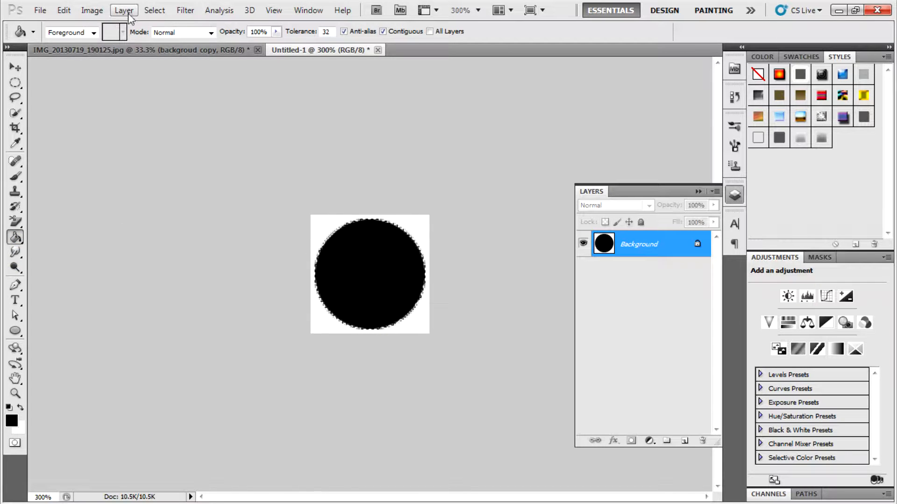
click(15, 83)
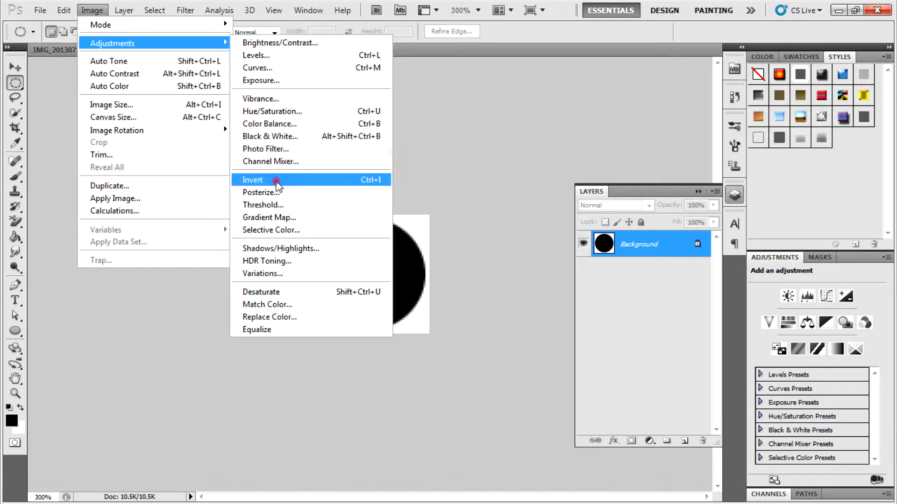
Invert the circle to white on black and define it as a pattern named 'dots pattern'
click(253, 180)
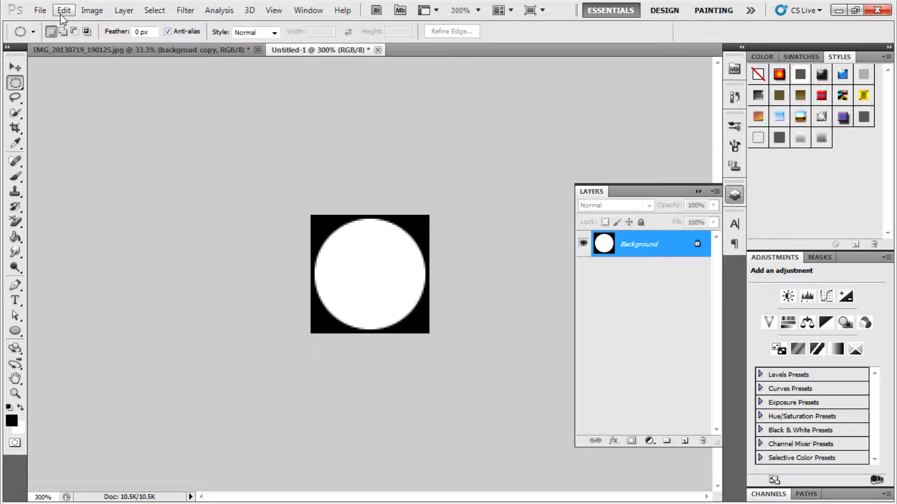
click(63, 10)
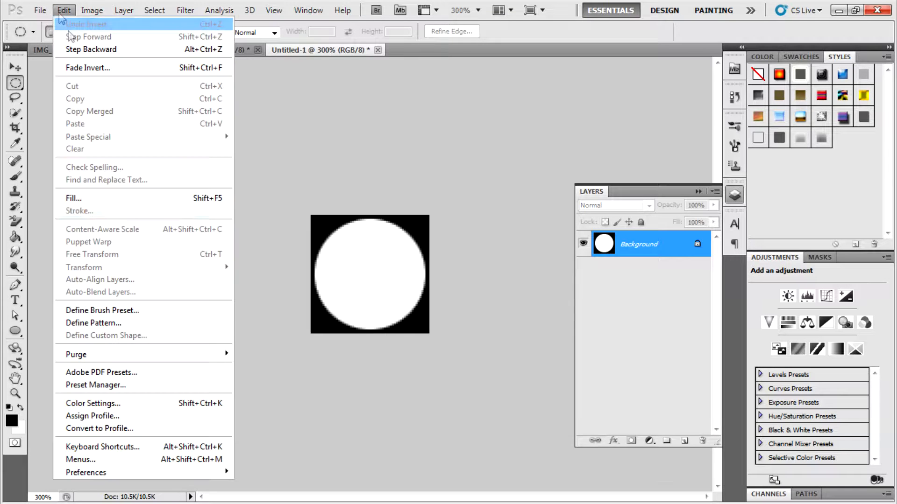
click(93, 322)
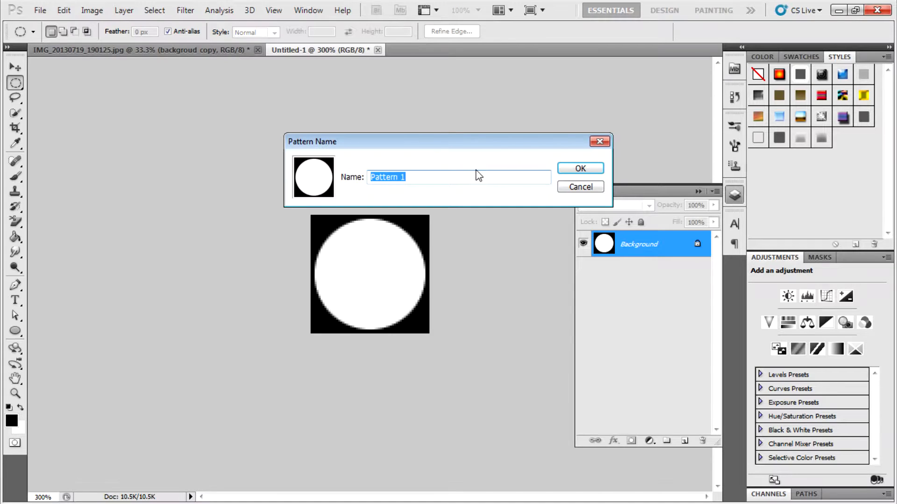
text(dots)
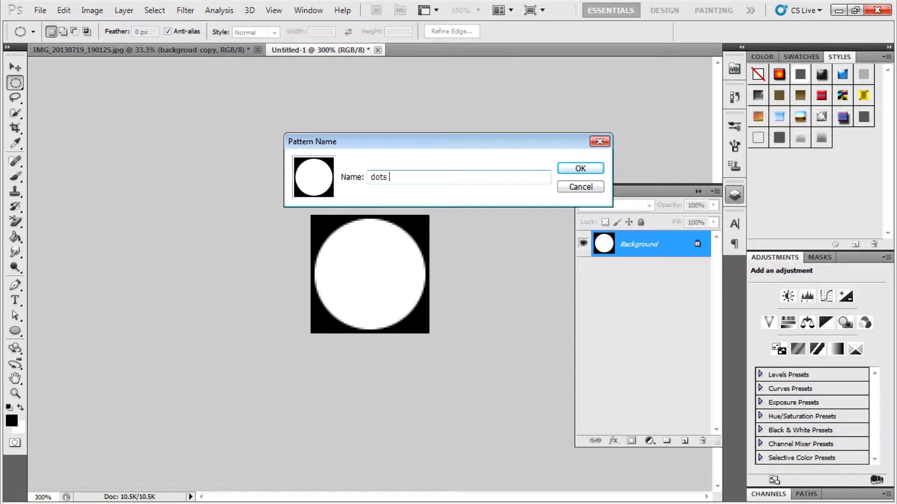
text(pattern)
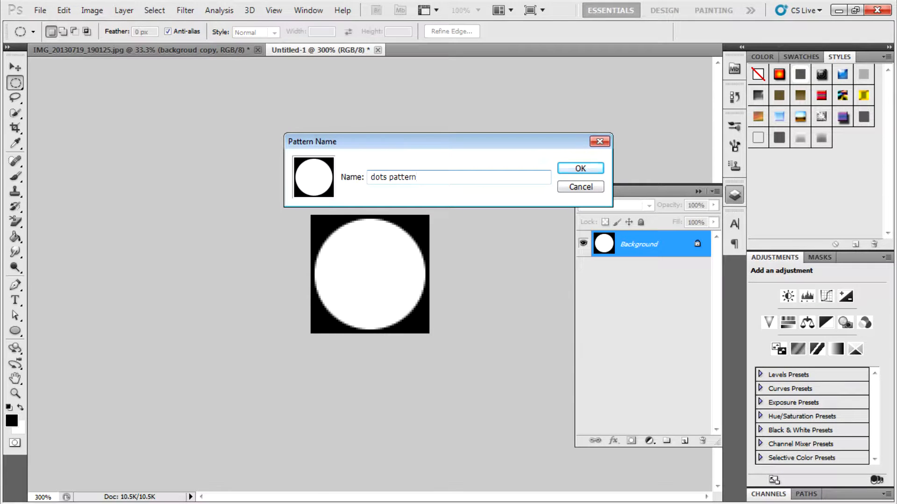
click(579, 168)
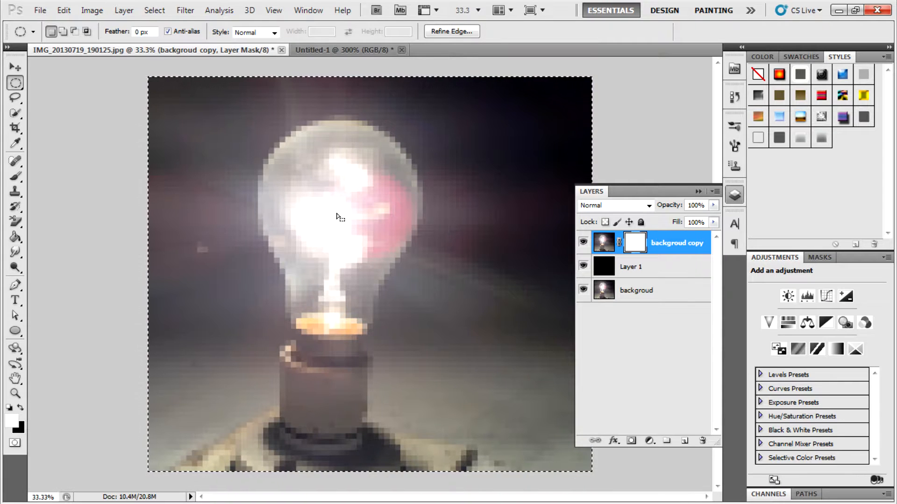
Fill the 'backgroud copy' layer mask with the dots pattern, rendering the mosaic as round dots
right_click(337, 215)
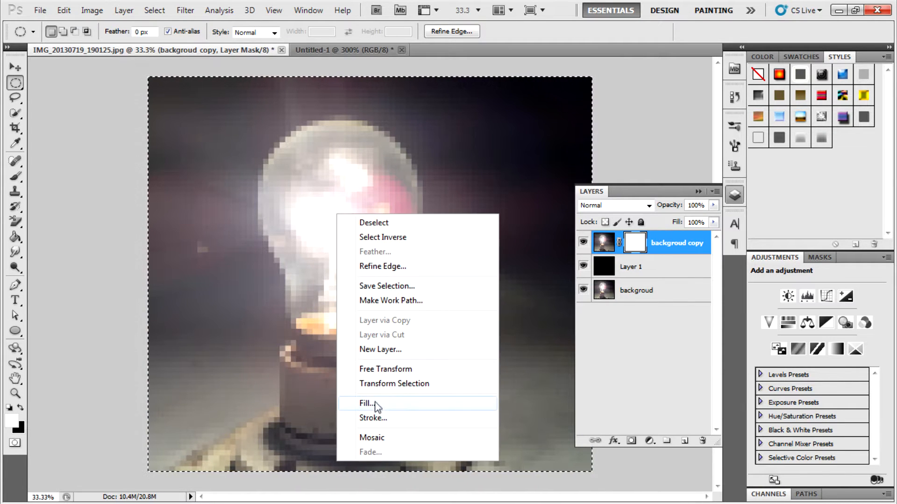
click(367, 403)
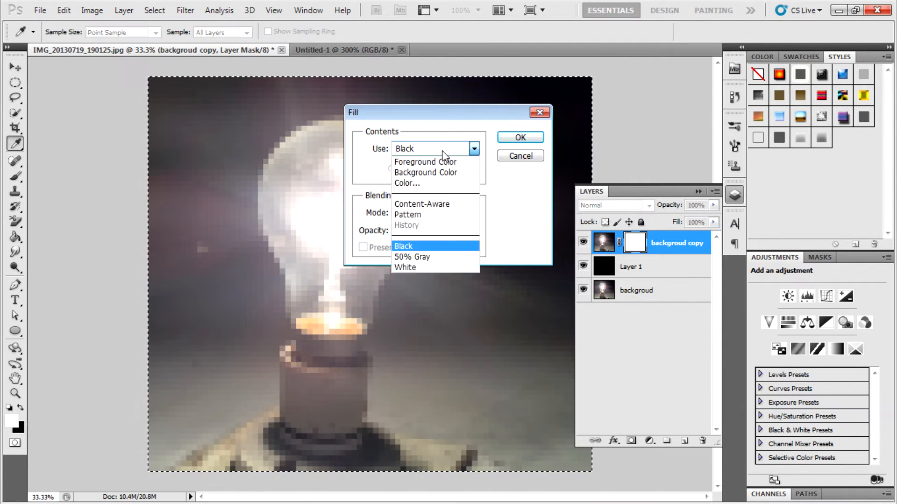
click(409, 215)
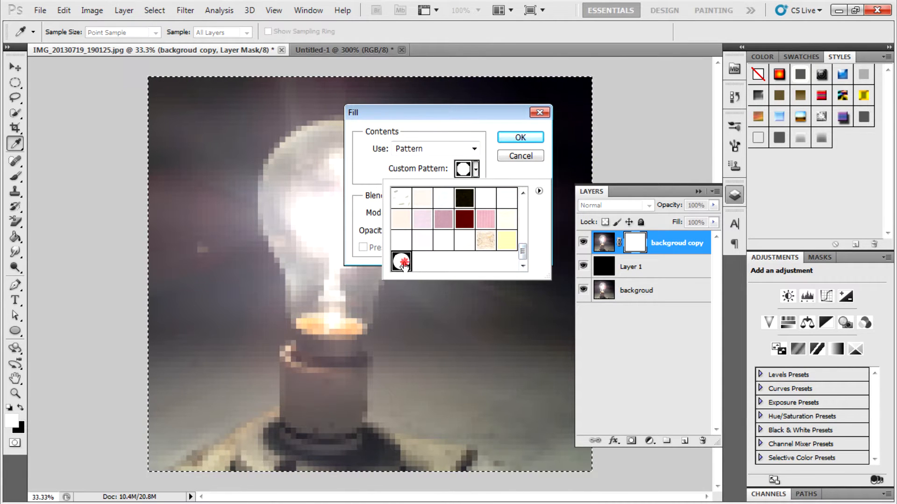
click(518, 138)
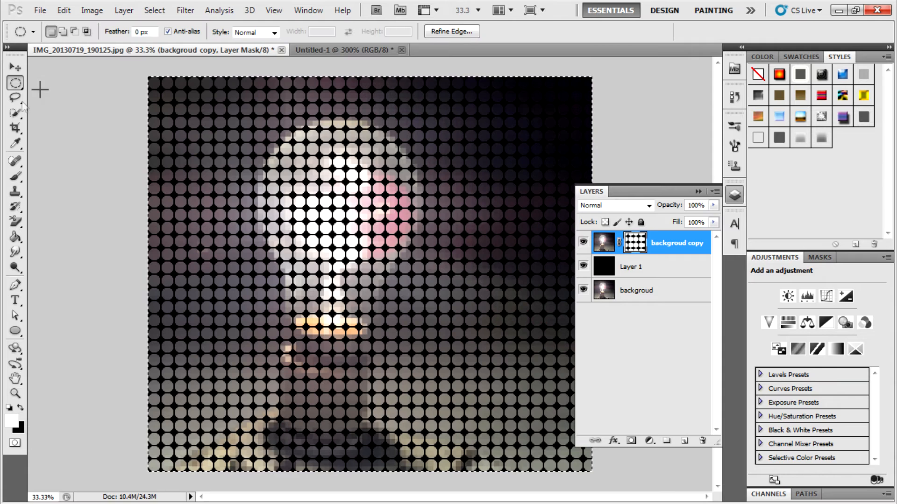
Zoom in with the Zoom Tool to inspect the bulb's dots closely
click(15, 393)
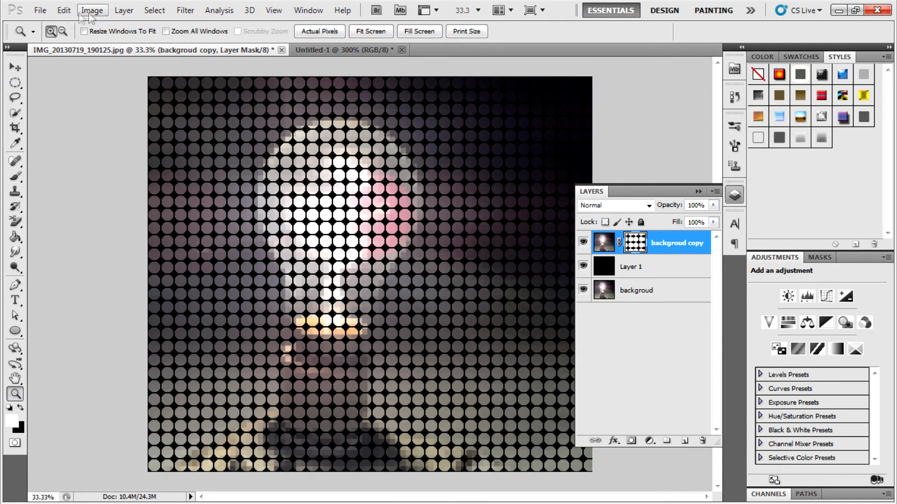
click(51, 32)
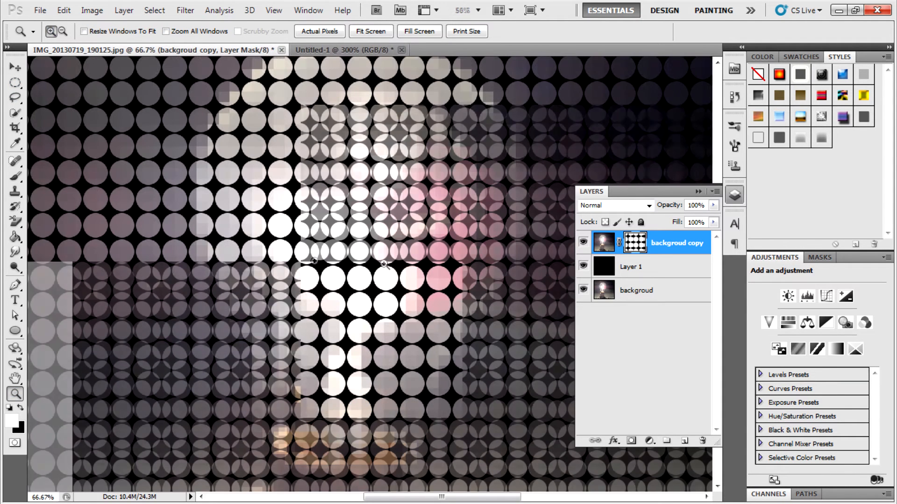